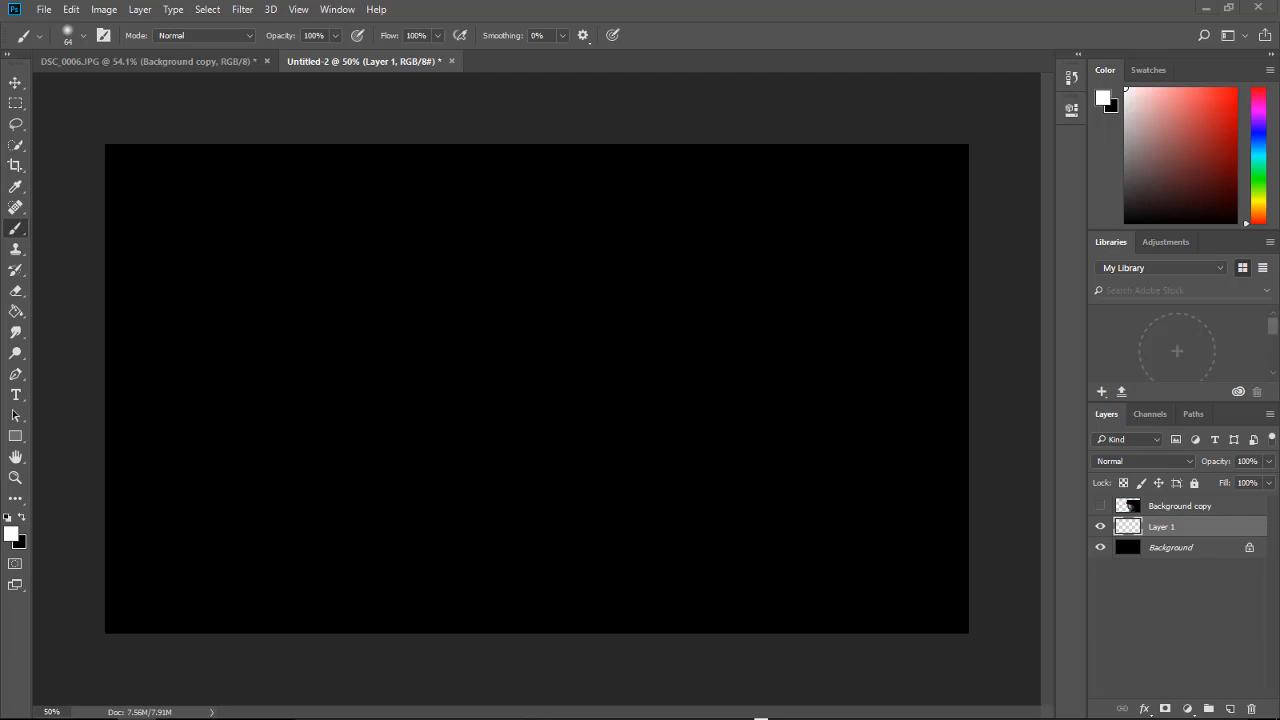
mouse_move(80, 56)
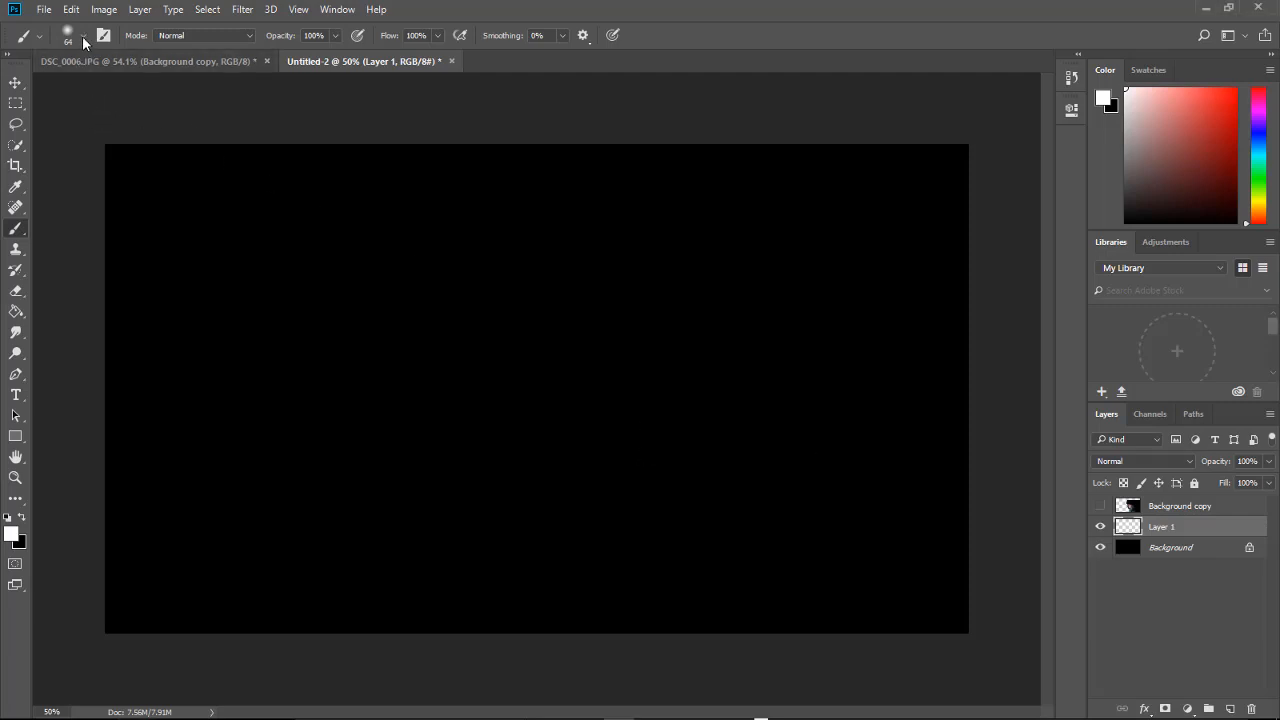
Bring up the brush preset picker's gear menu with its display options
left_click(68, 36)
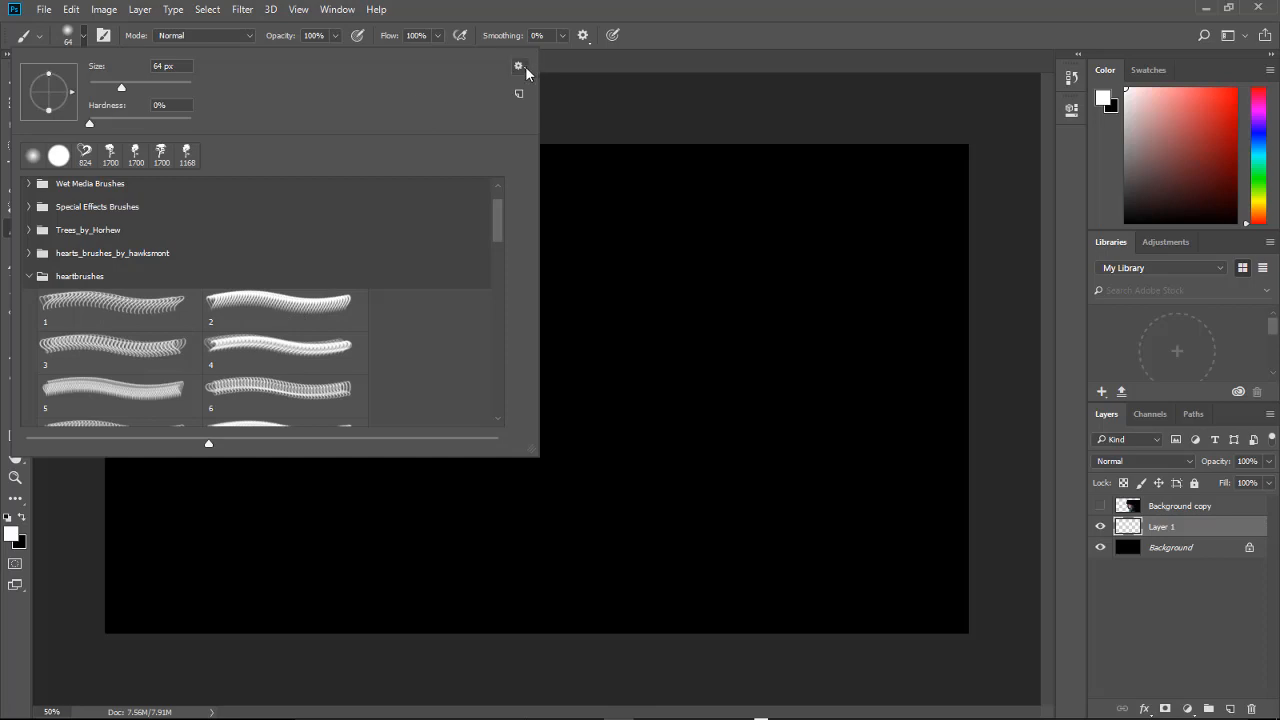
left_click(520, 66)
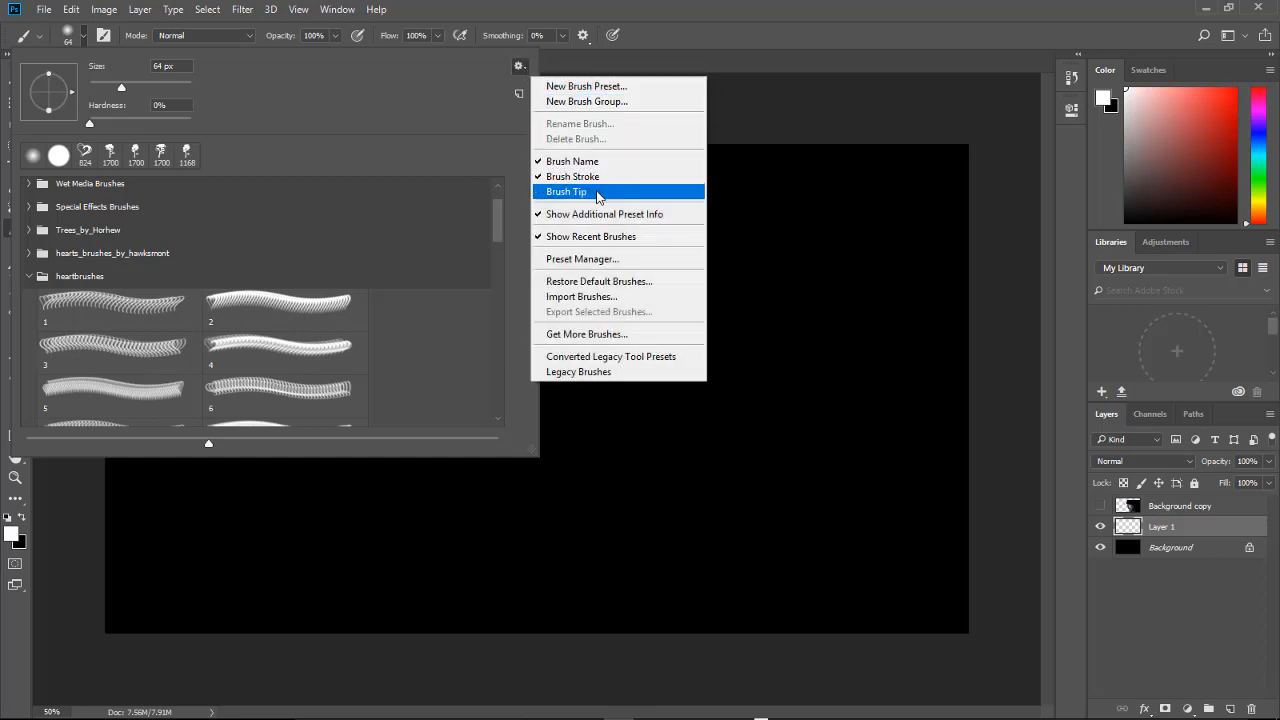
Enable Brush Tip previews in the list and select the Sampled Brush 4 preset
left_click(566, 192)
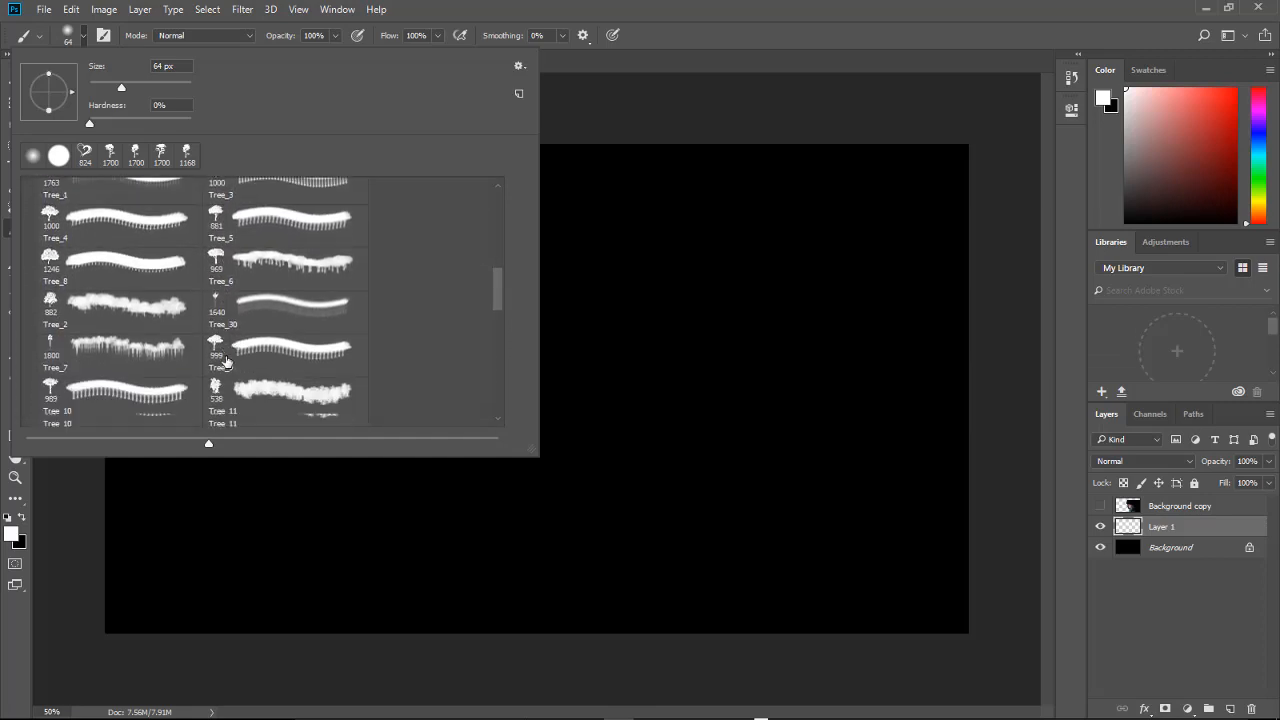
left_click(284, 400)
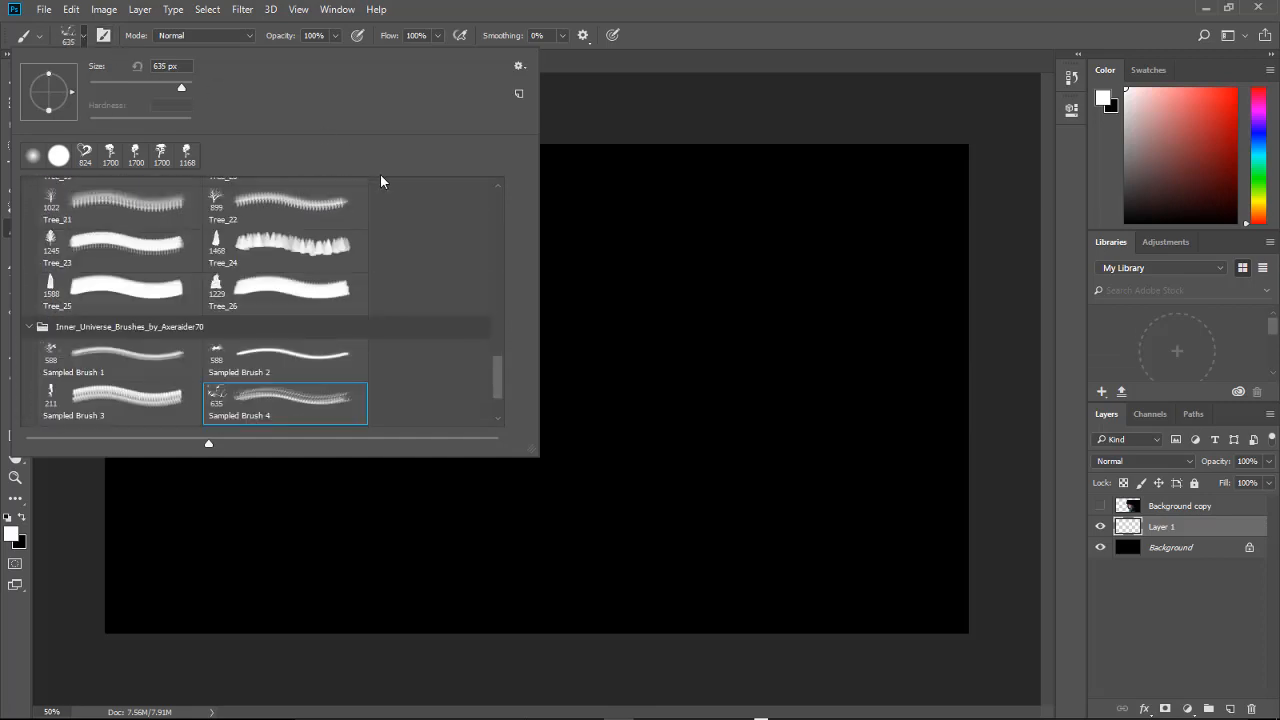
mouse_move(320, 248)
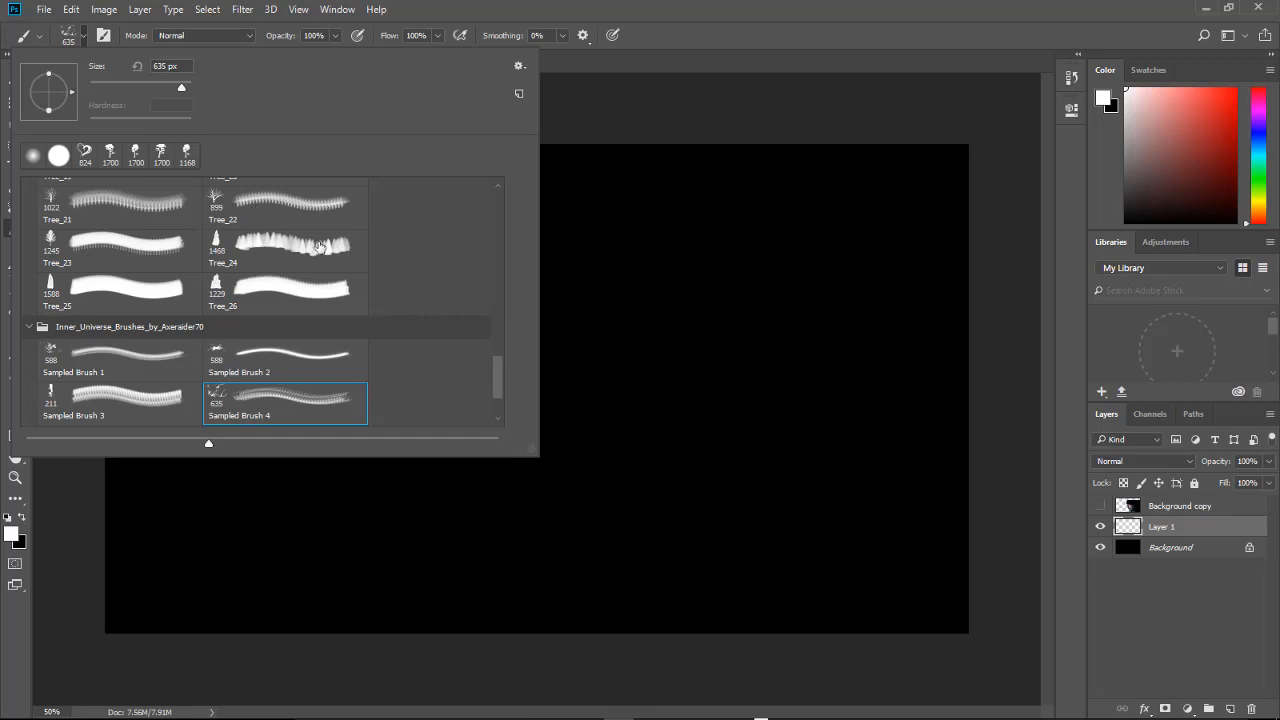
Uncheck Brush Stroke so the list shows only tip icons and names
left_click(520, 66)
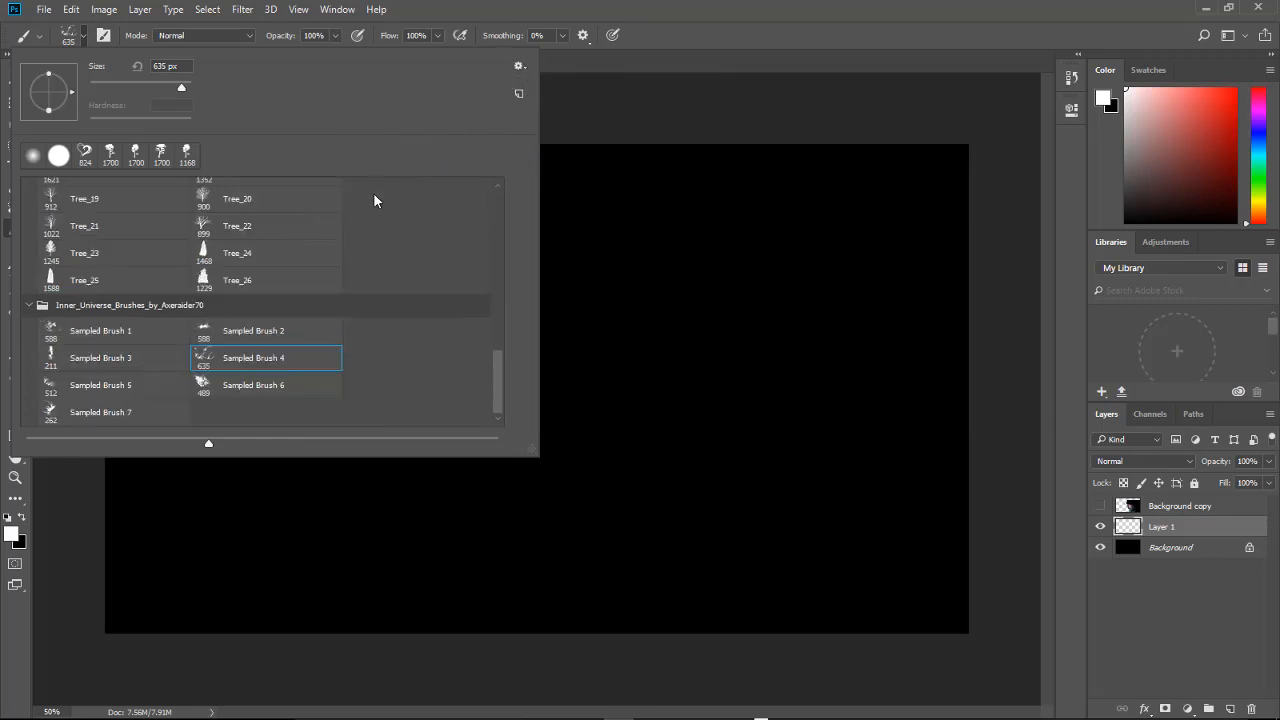
mouse_move(220, 204)
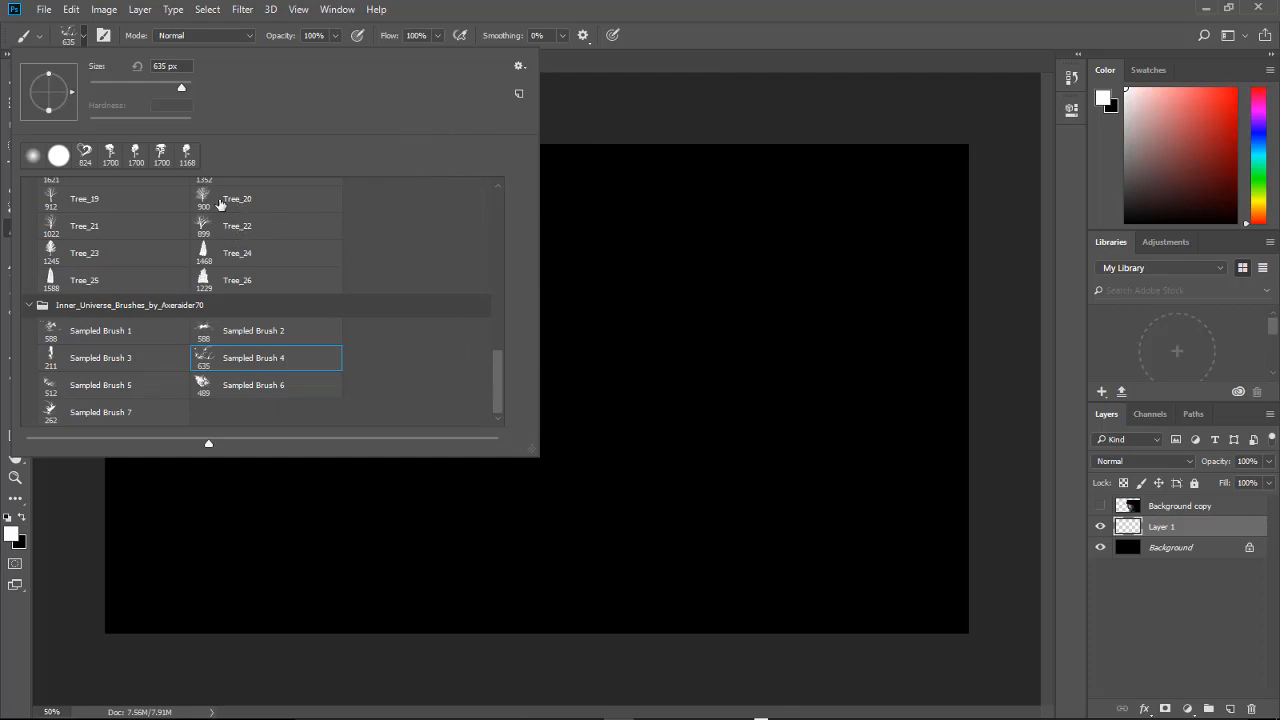
mouse_move(264, 216)
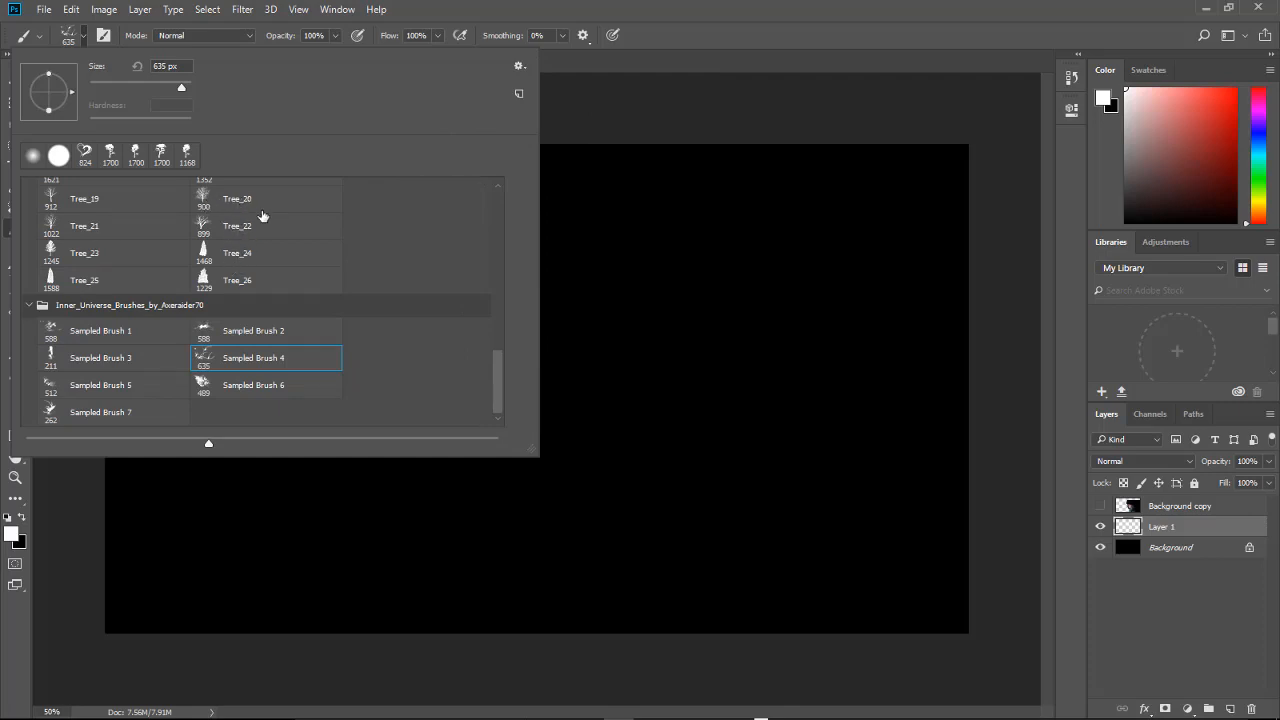
mouse_move(290, 194)
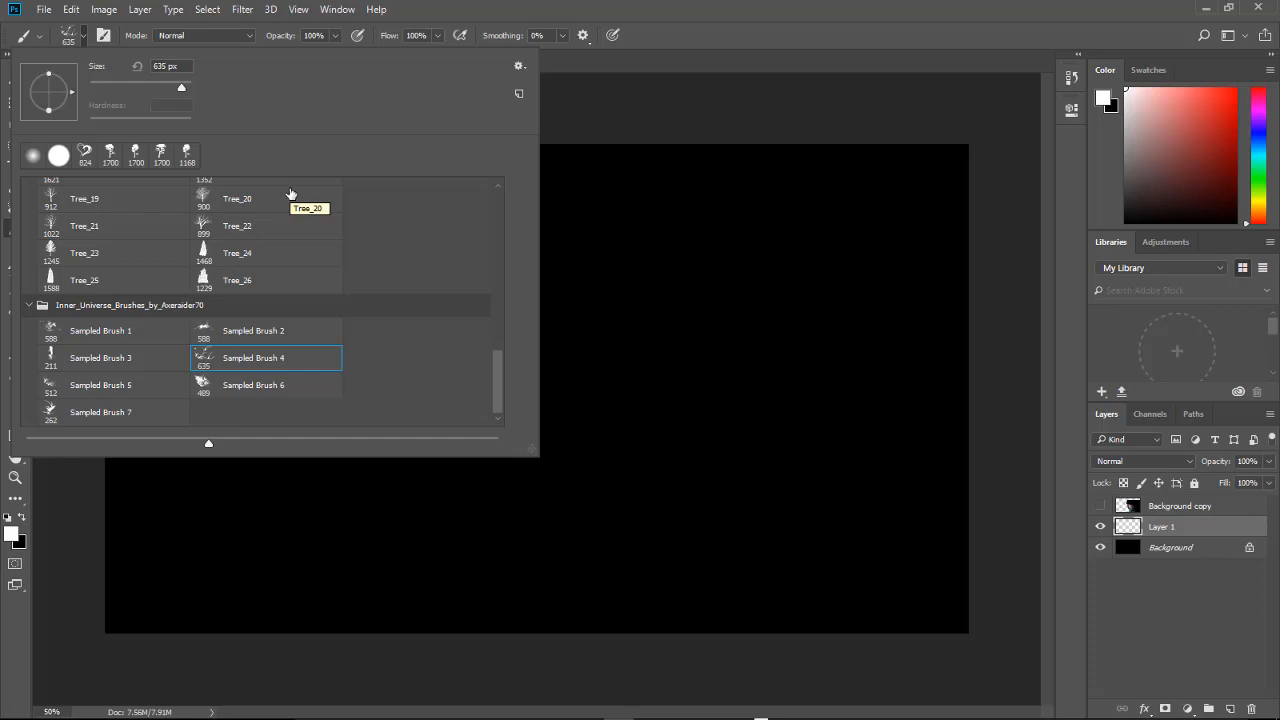
mouse_move(304, 144)
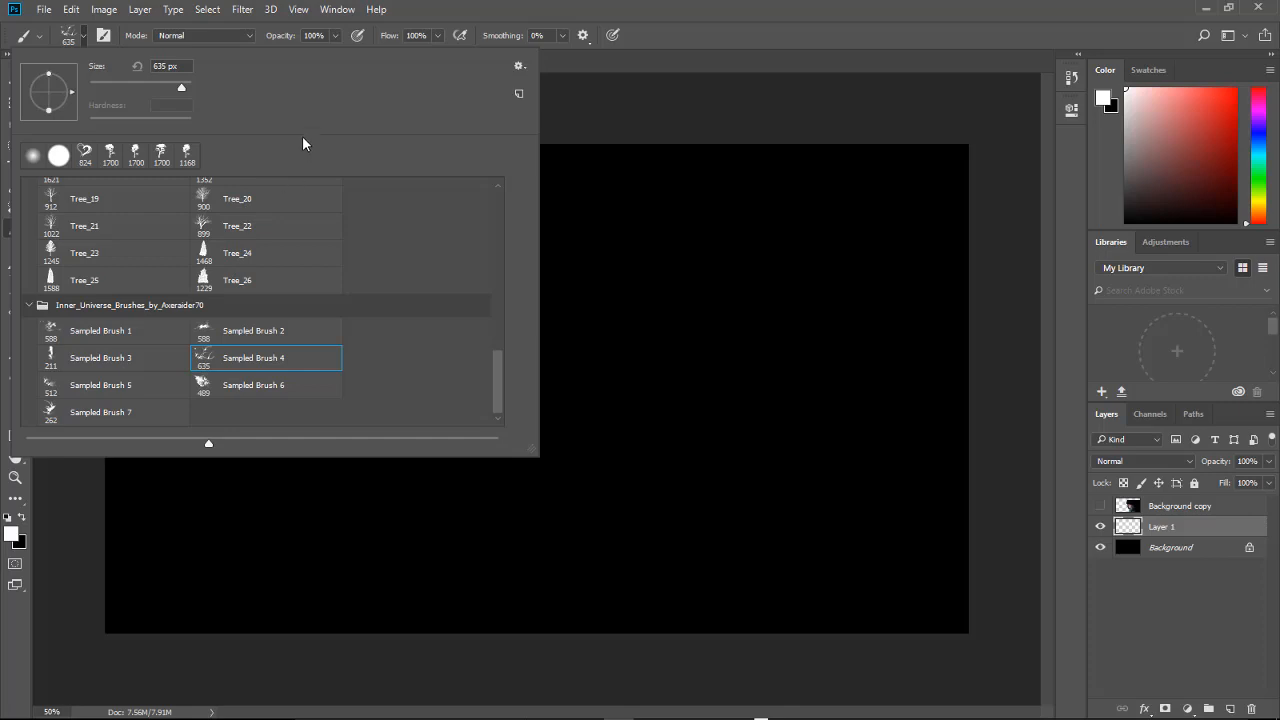